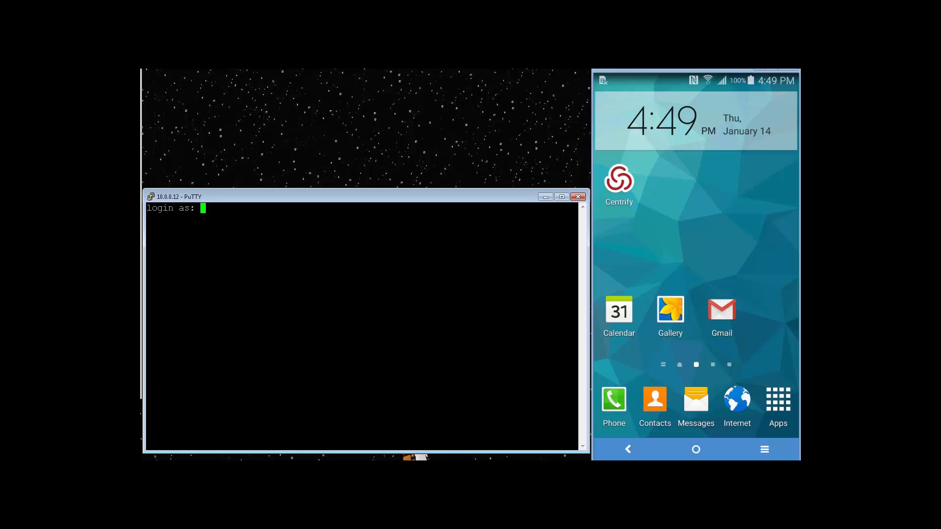
pyautogui.moveTo(278, 243)
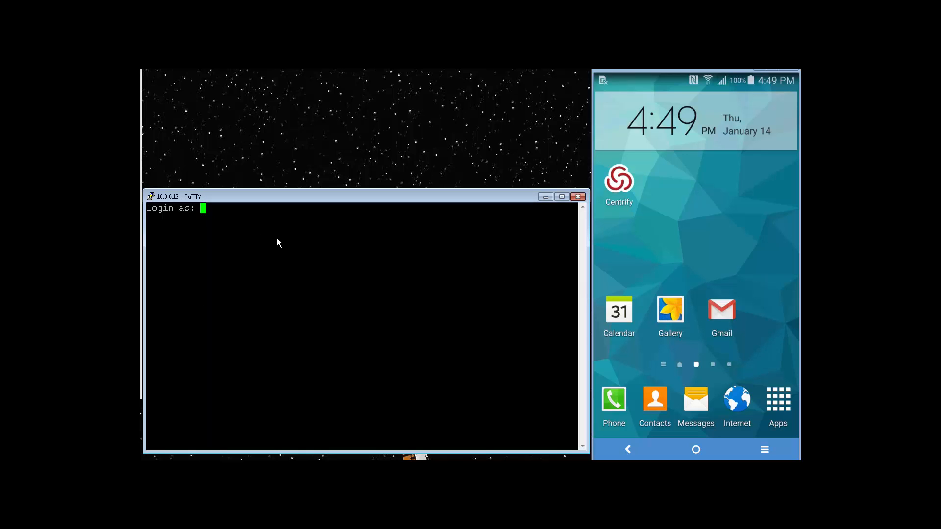
pyautogui.moveTo(244, 248)
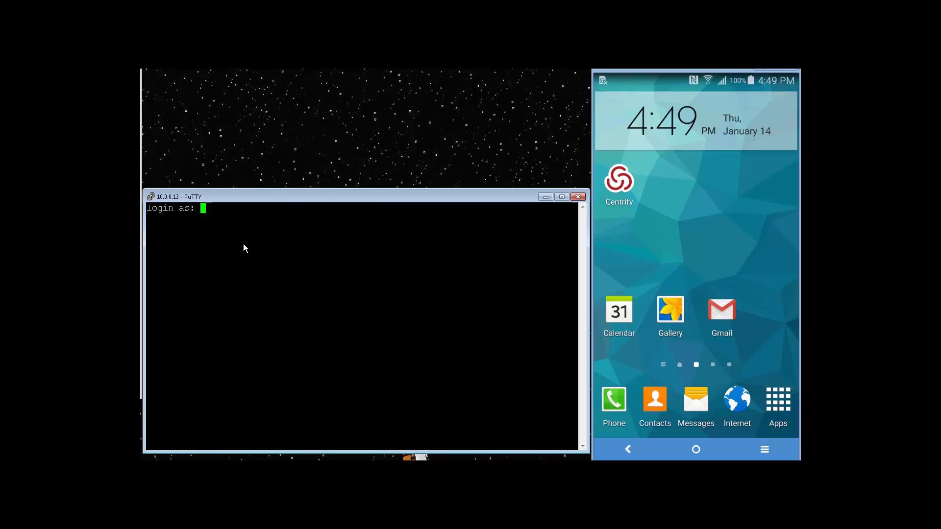
pyautogui.moveTo(639, 238)
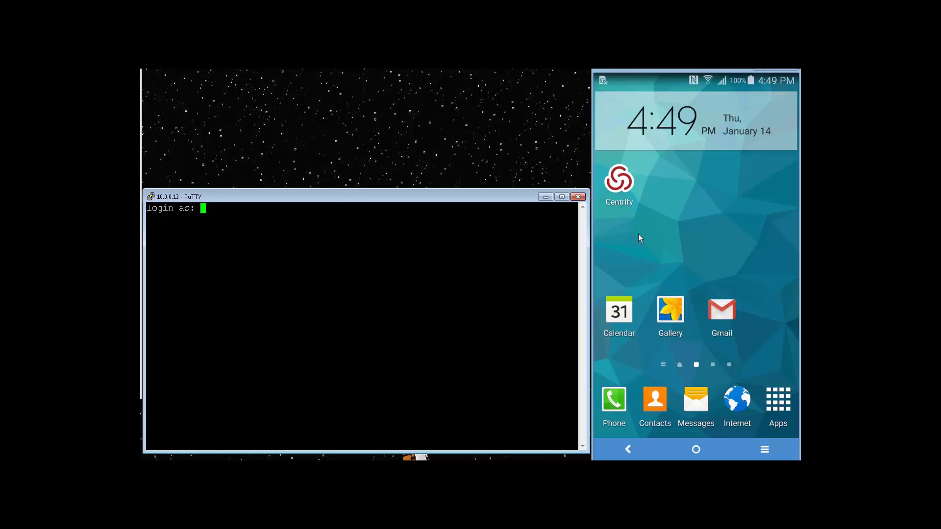
pyautogui.moveTo(722, 251)
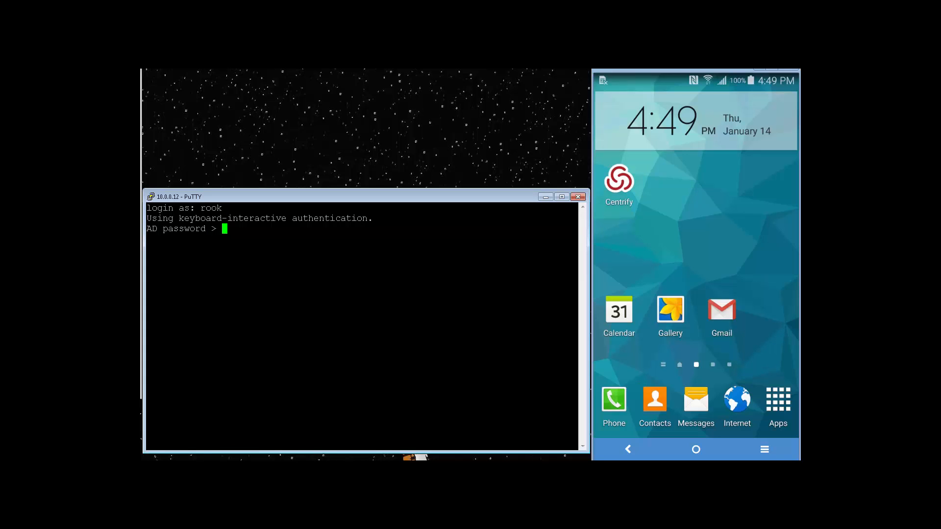
# Submit the AD password and accept the default Mobile Authenticator MFA mechanism.
pyautogui.press('Return')
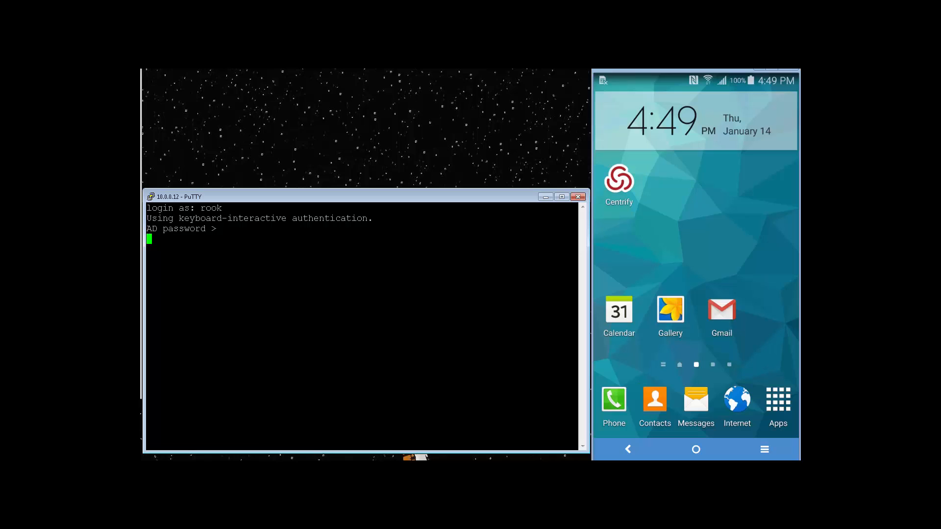
pyautogui.press('Return')
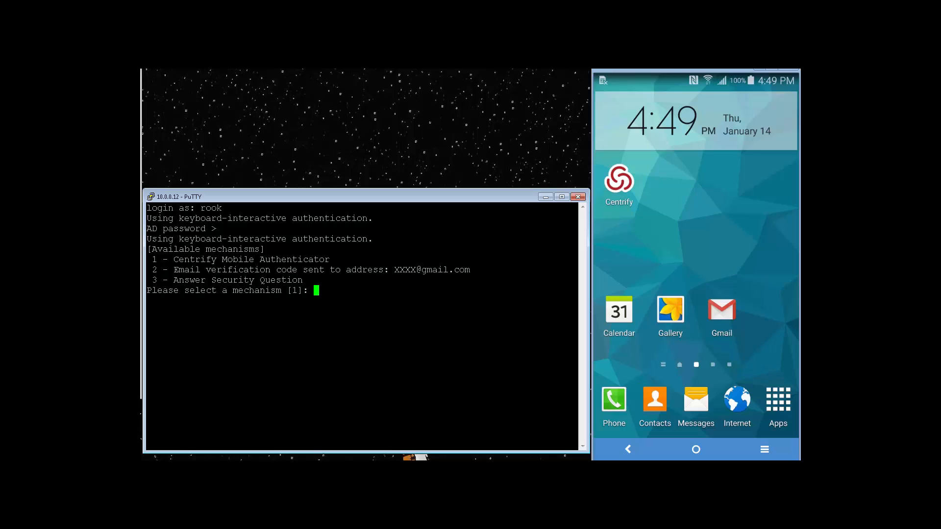
pyautogui.press('Return')
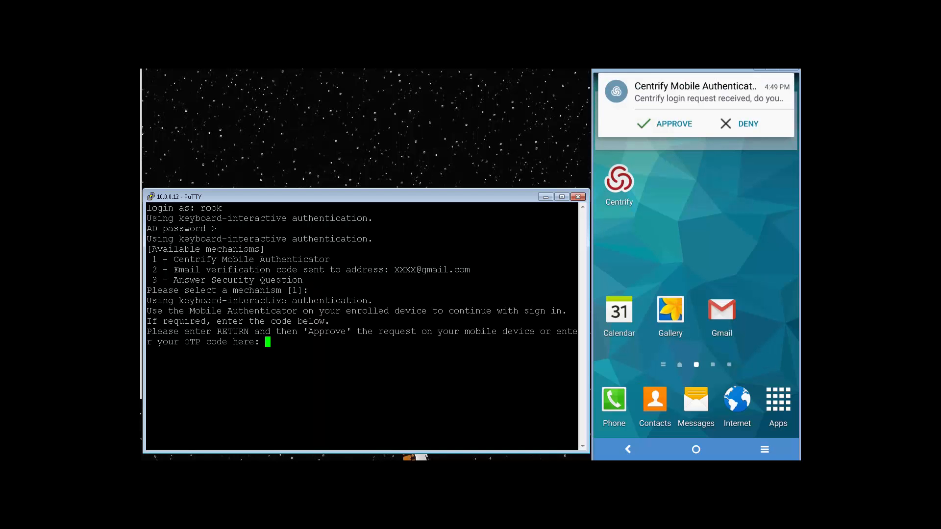
pyautogui.moveTo(707, 142)
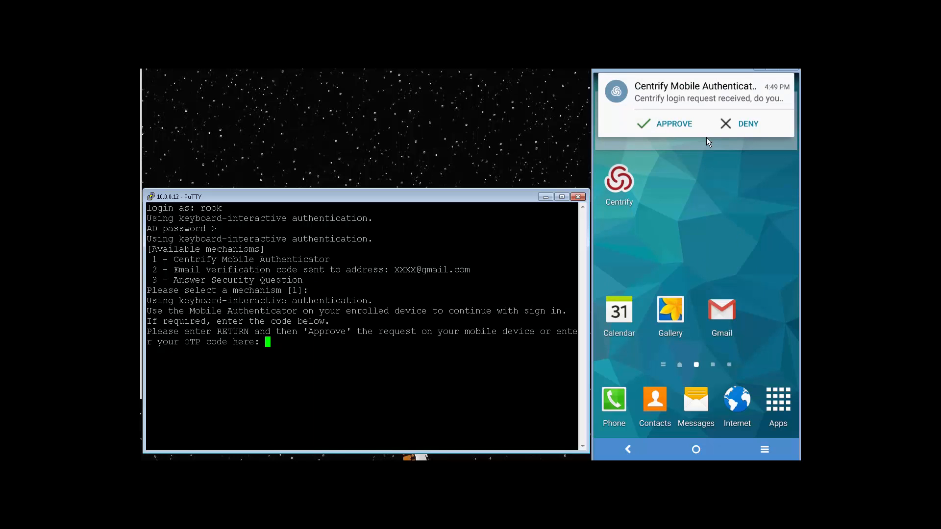
pyautogui.moveTo(764, 139)
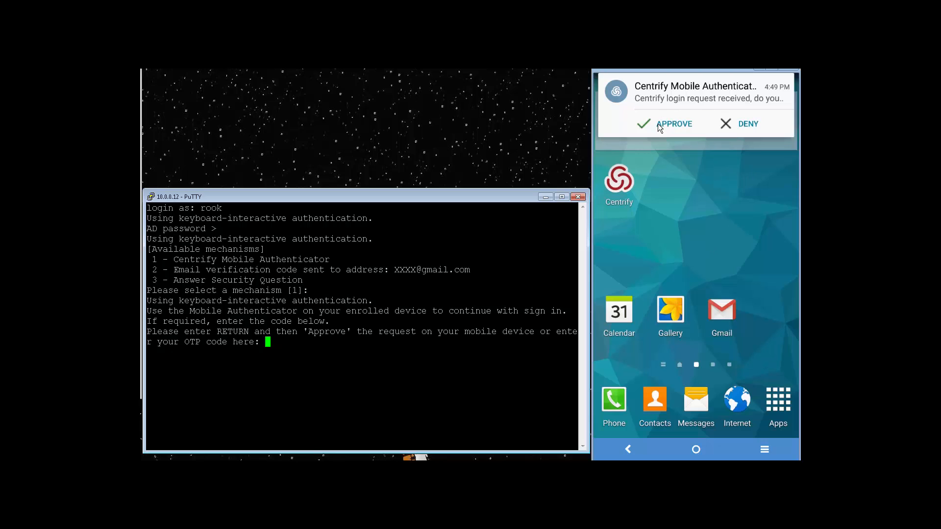
# Approve the Centrify login request on the phone and continue to the web01 shell prompt.
pyautogui.click(666, 123)
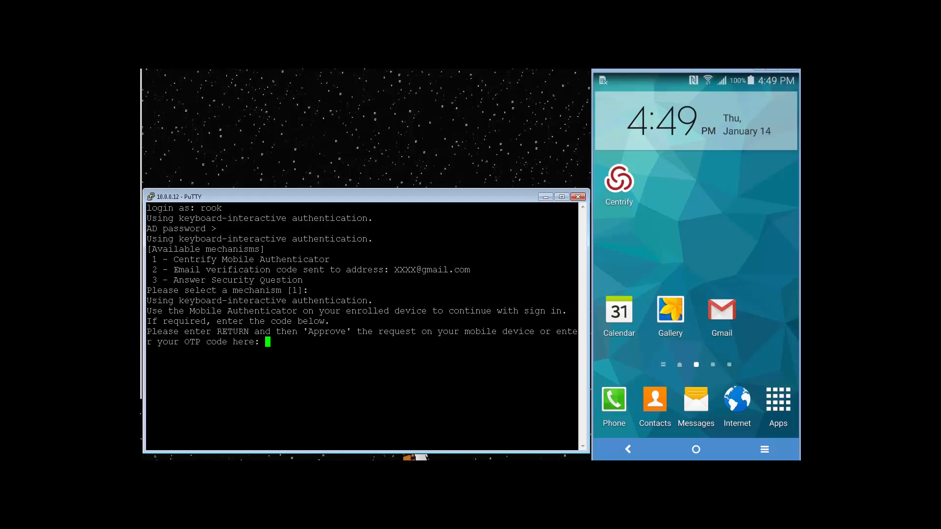
pyautogui.press('Return')
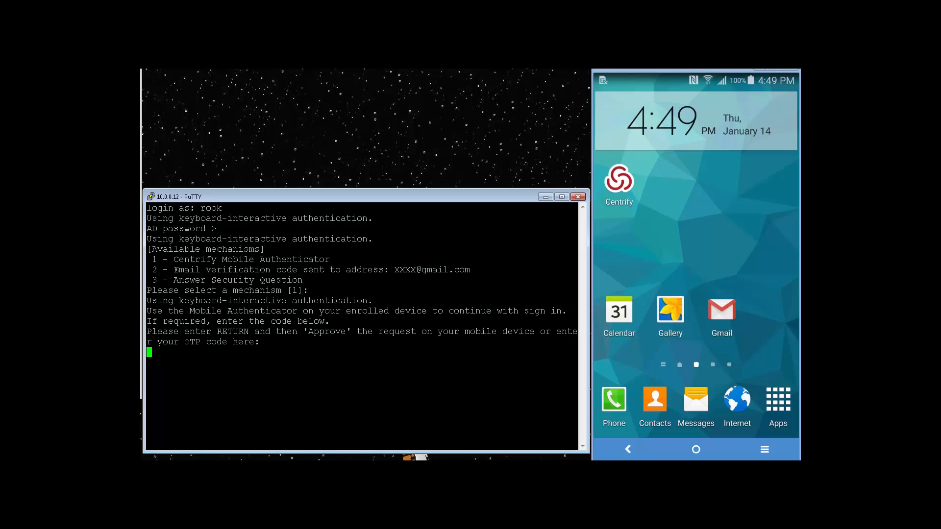
pyautogui.press('Return')
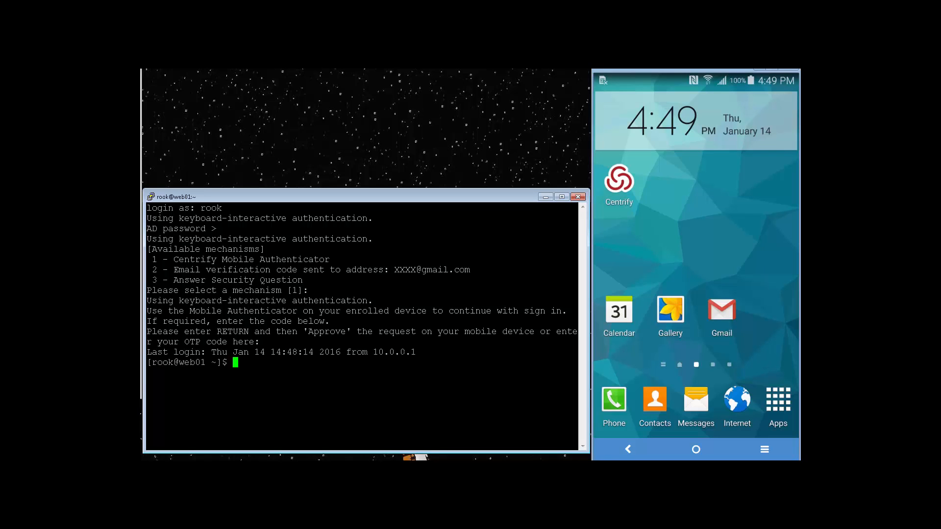
# After plain adflush is refused as root-only, run 'dzdo adflush' instead.
pyautogui.press('Return')
pyautogui.write('adflush')
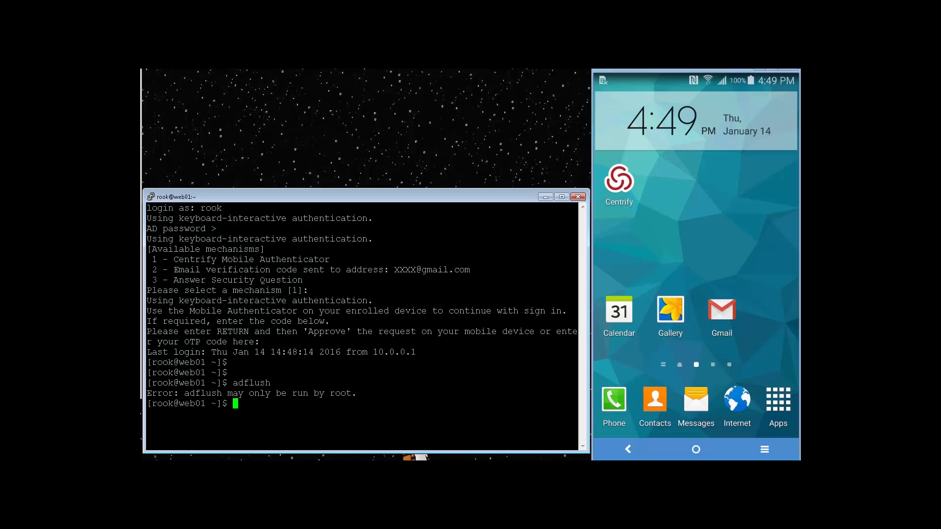
pyautogui.write('dz')
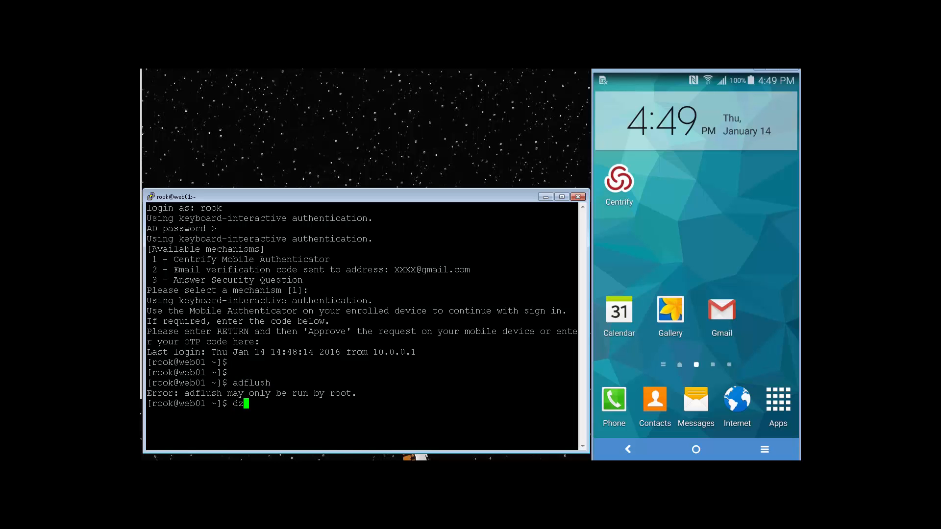
pyautogui.write('do adflush')
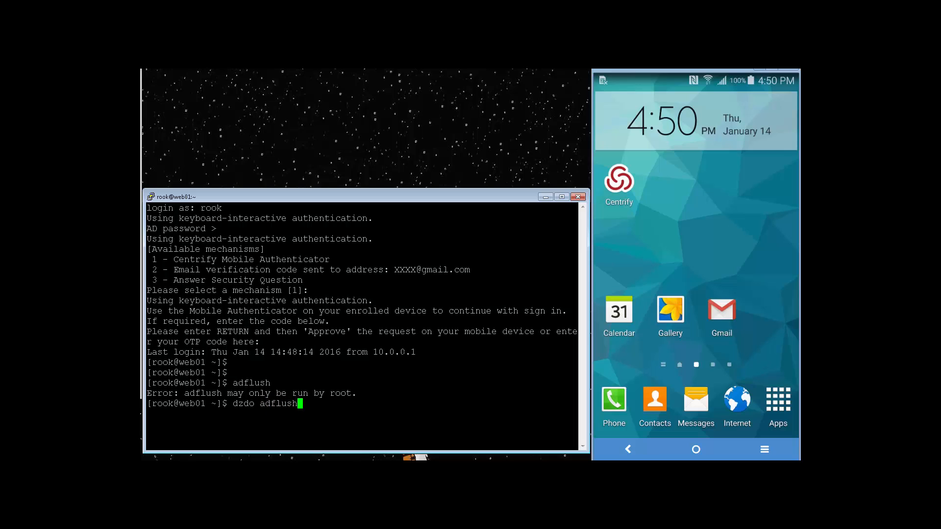
pyautogui.press('Return')
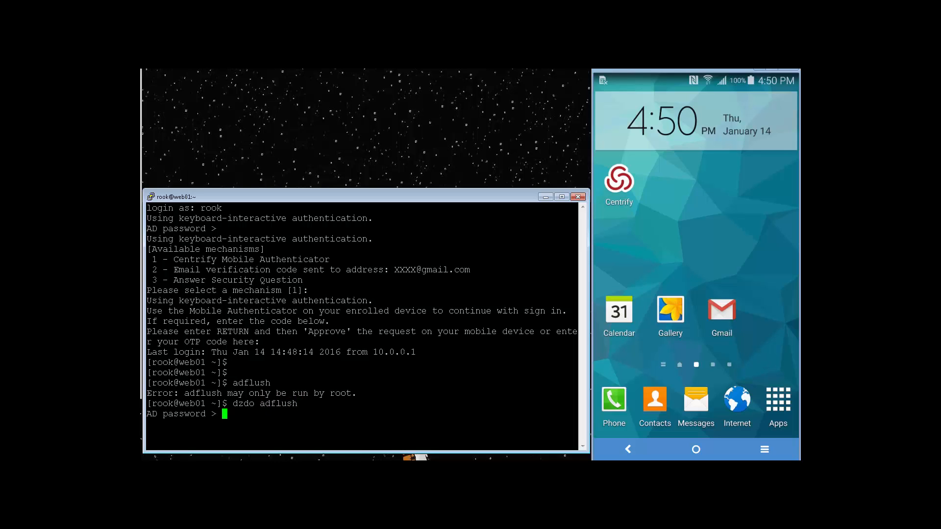
# Enter the AD password, pick mechanism 2 (security question), and submit the answer.
pyautogui.press('Return')
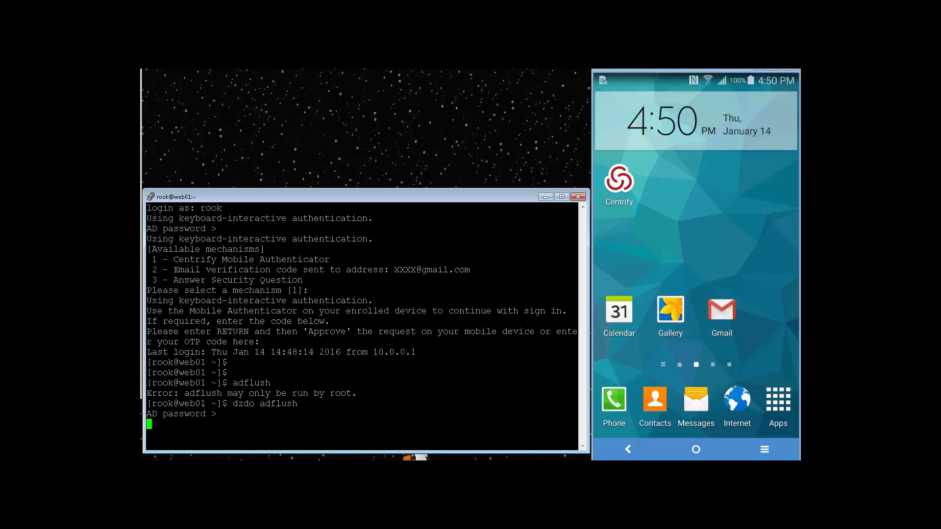
pyautogui.press('Return')
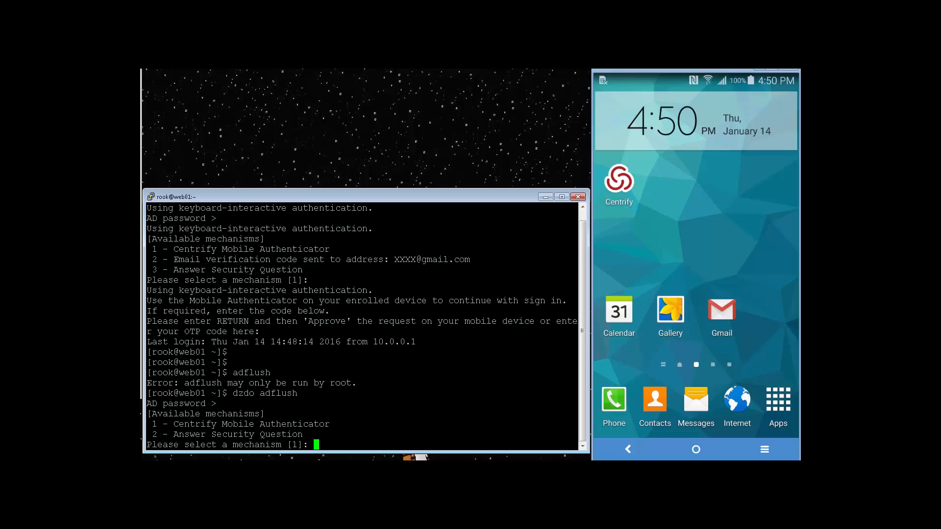
pyautogui.write('2')
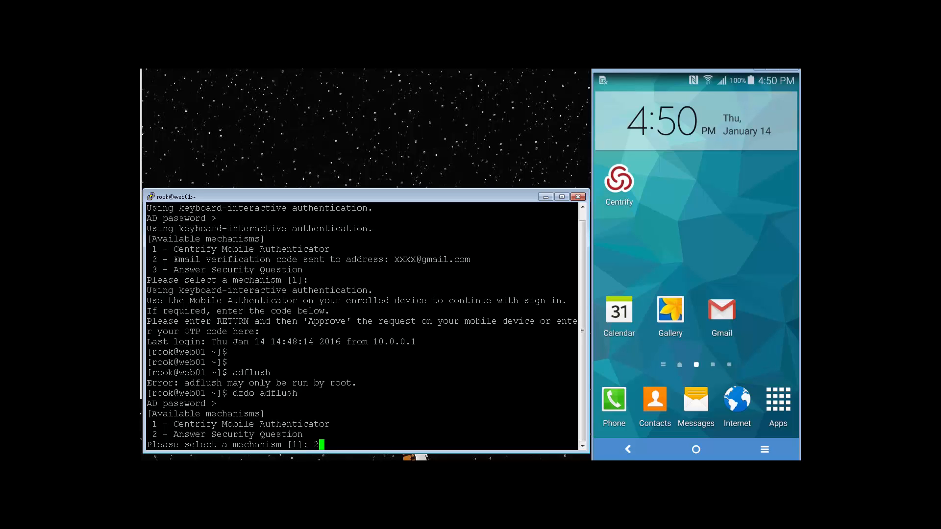
pyautogui.press('Return')
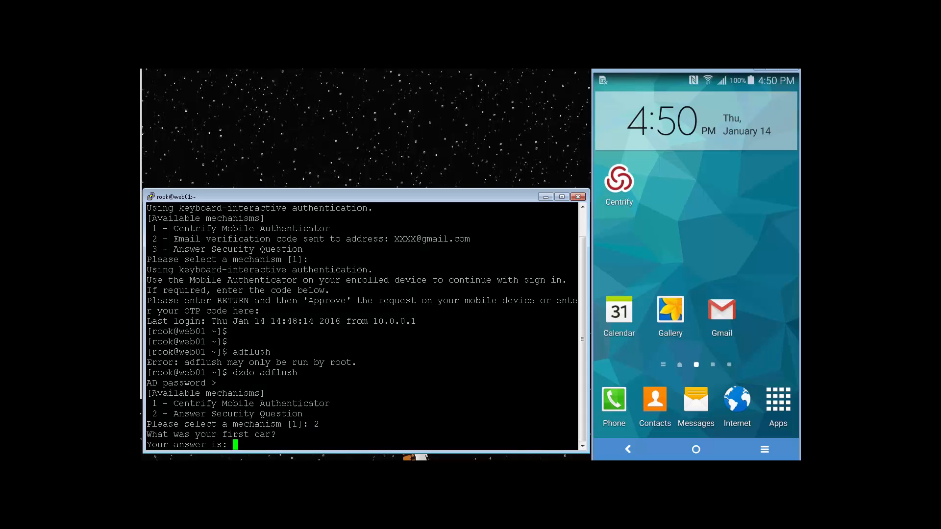
pyautogui.press('Return')
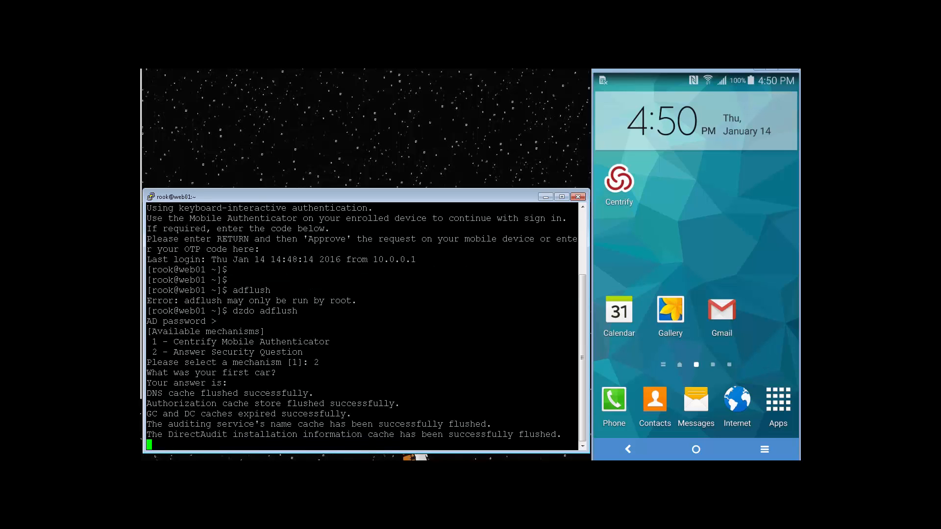
pyautogui.press('Return')
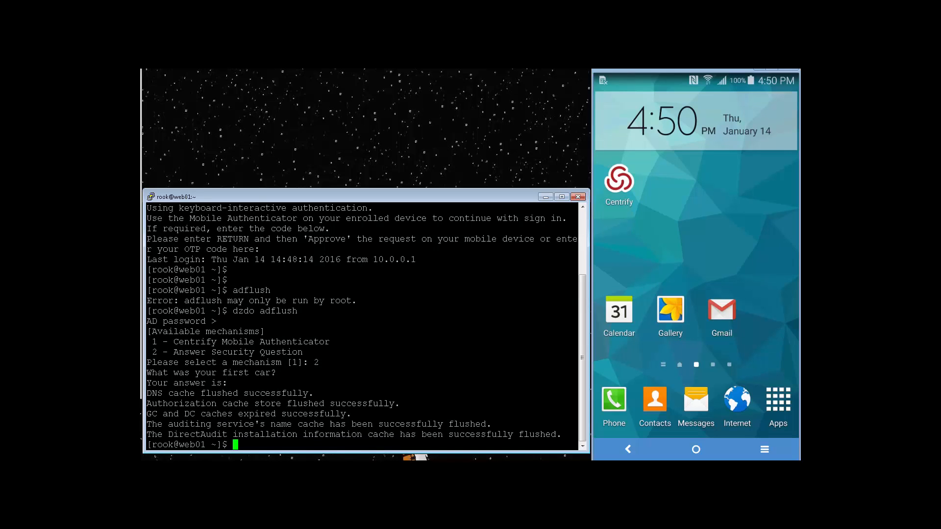